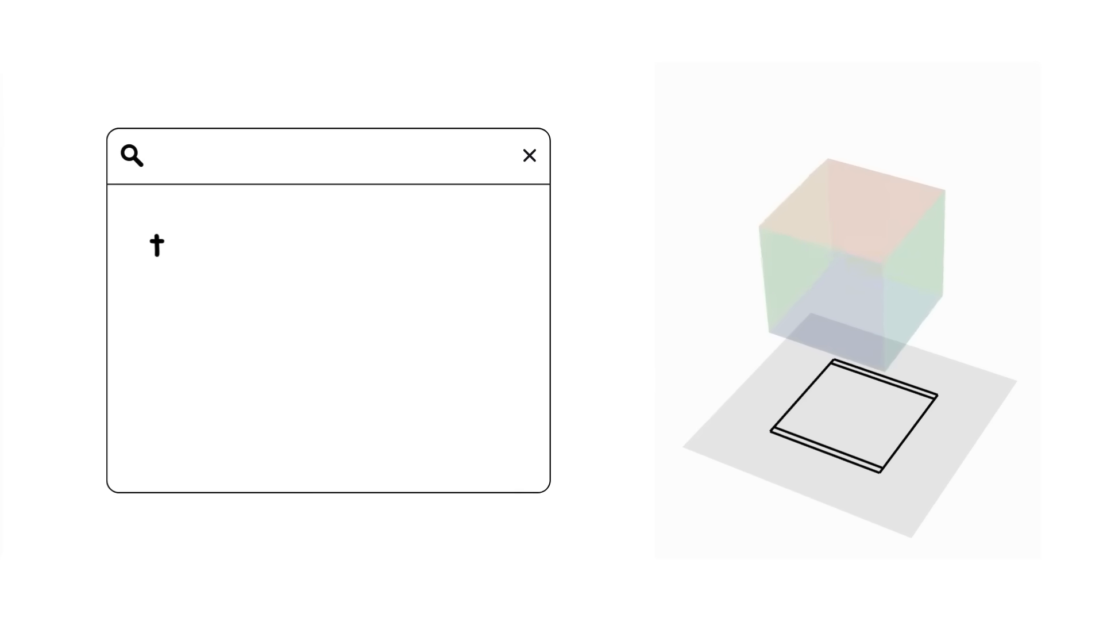
pyautogui.write('the 2D projection of a 3D obje')
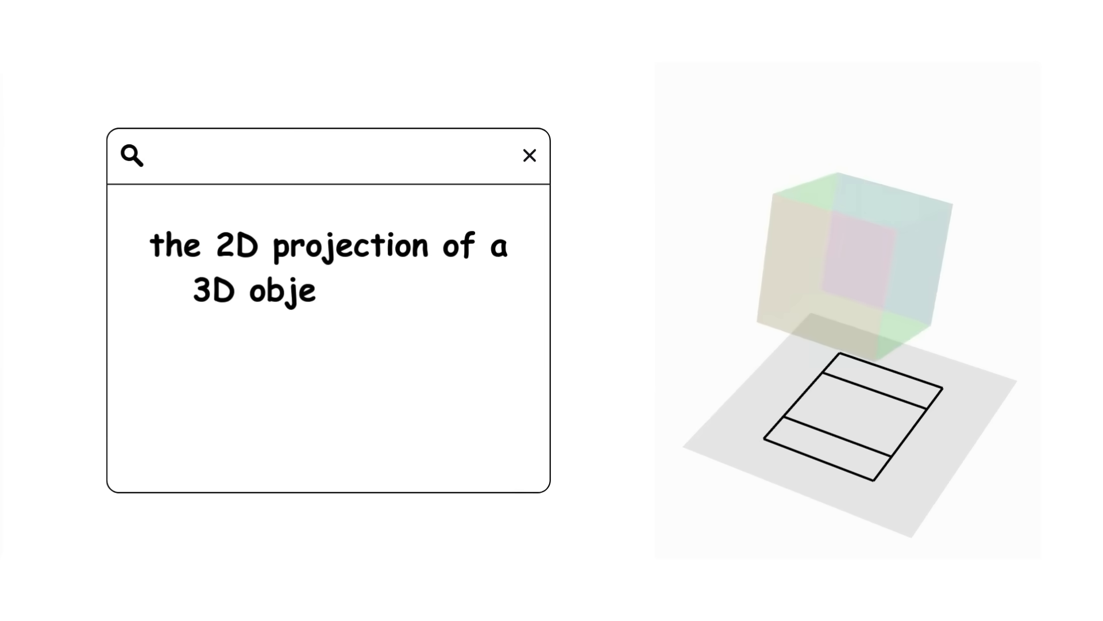